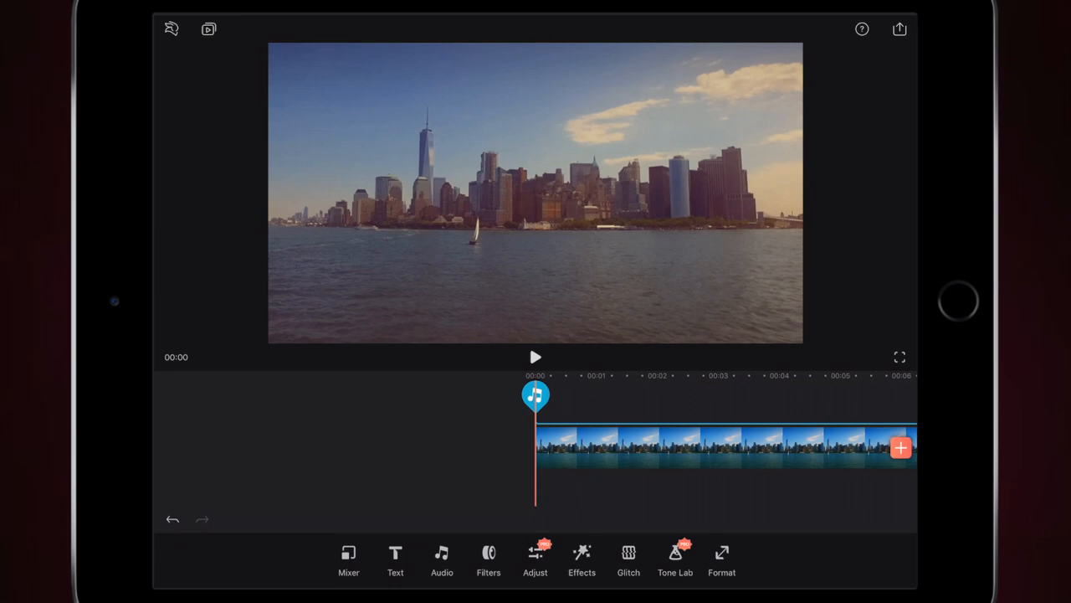
Add the YouTube logo image from the media library as an overlay layer.
click(349, 556)
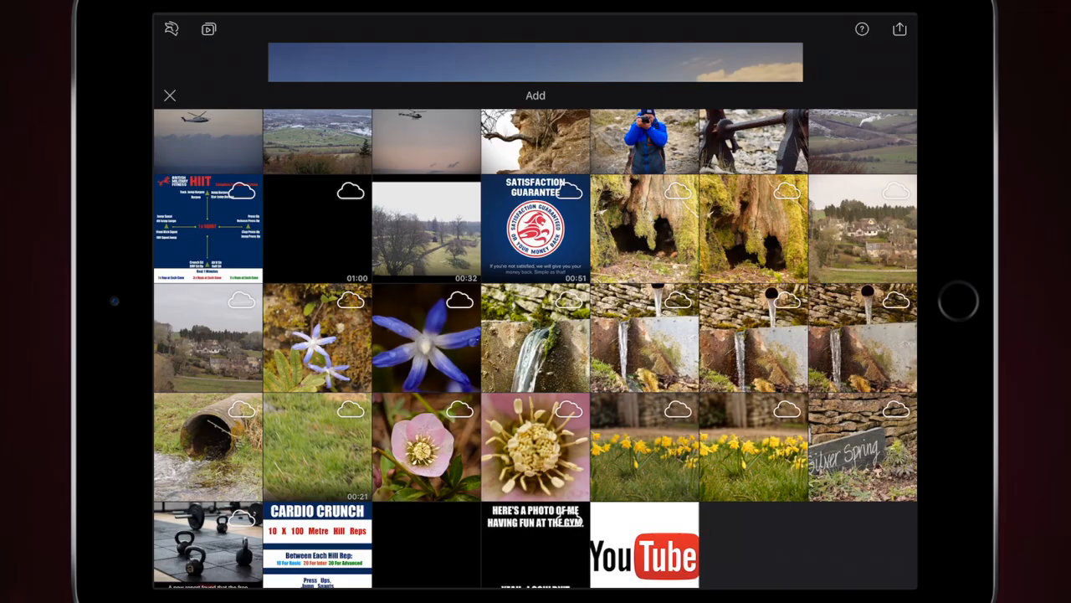
click(644, 544)
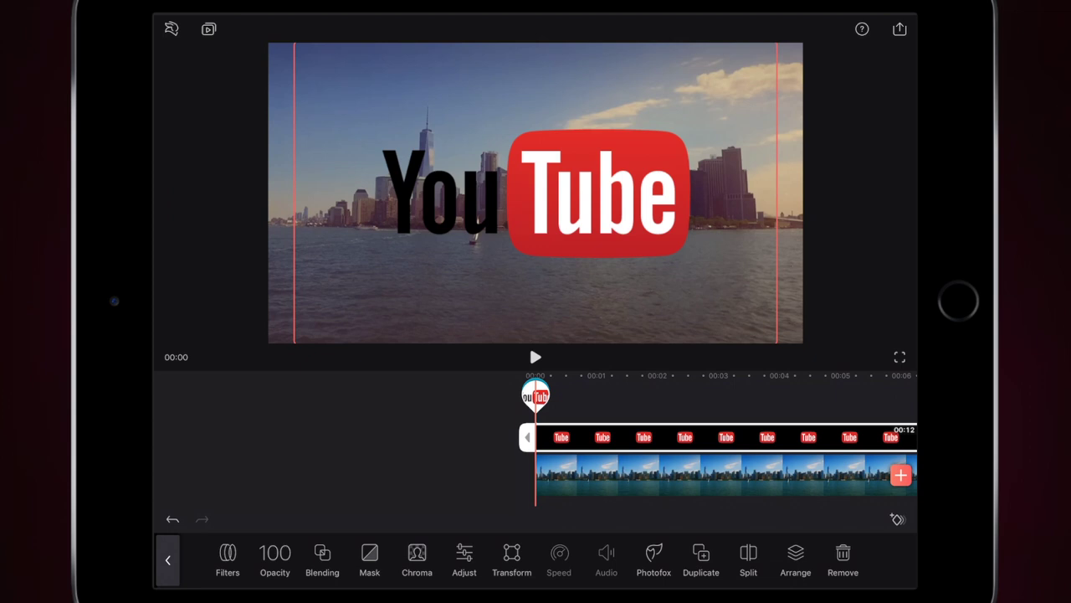
click(536, 358)
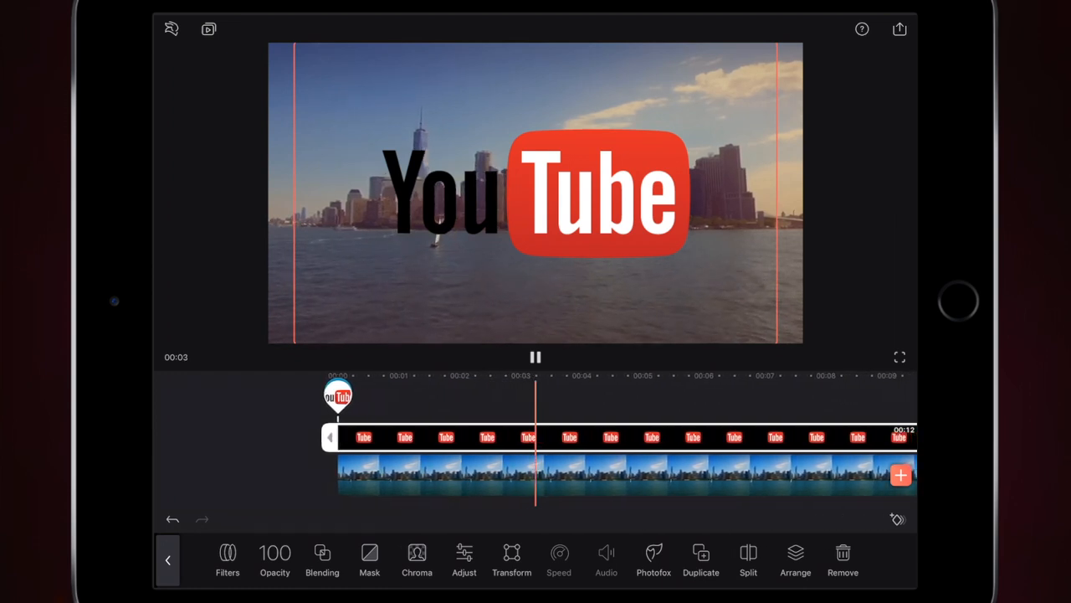
click(536, 357)
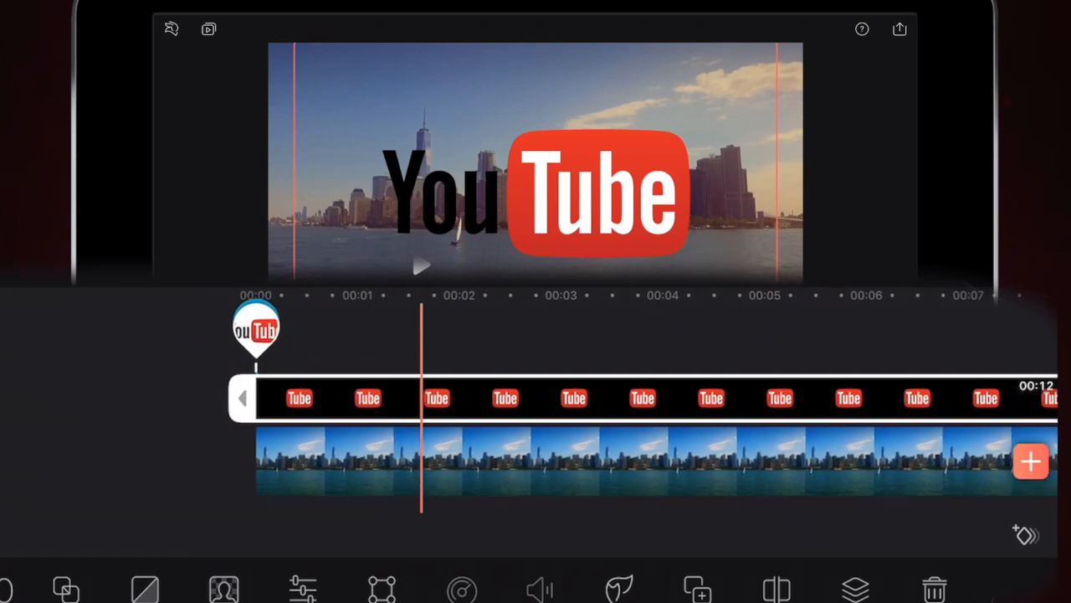
Keyframe the logo layer twice, shrinking the logo toward the top-right at the second keyframe.
click(1022, 534)
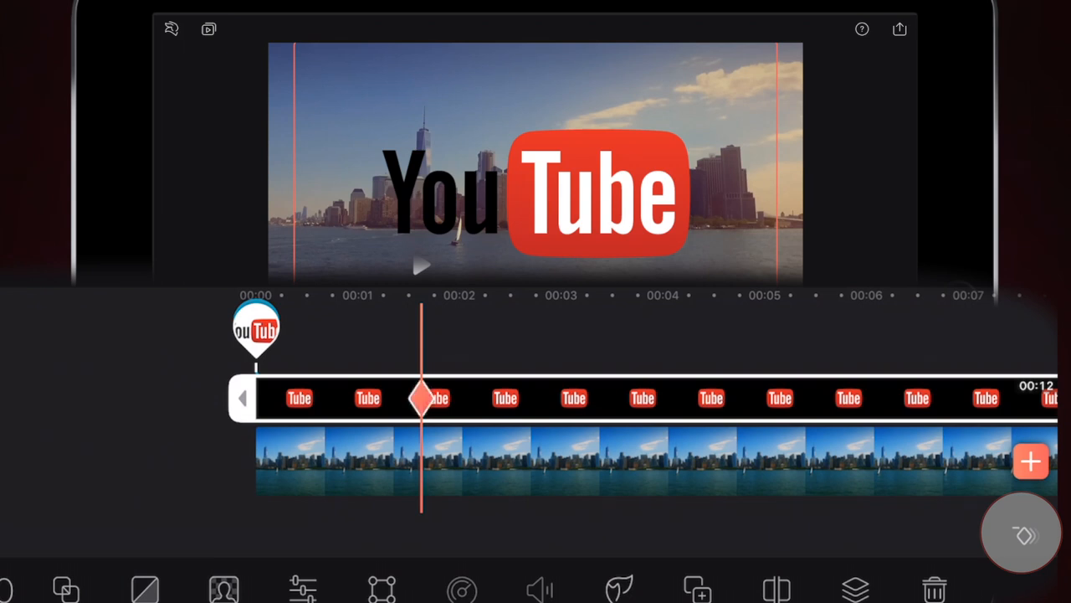
click(1021, 534)
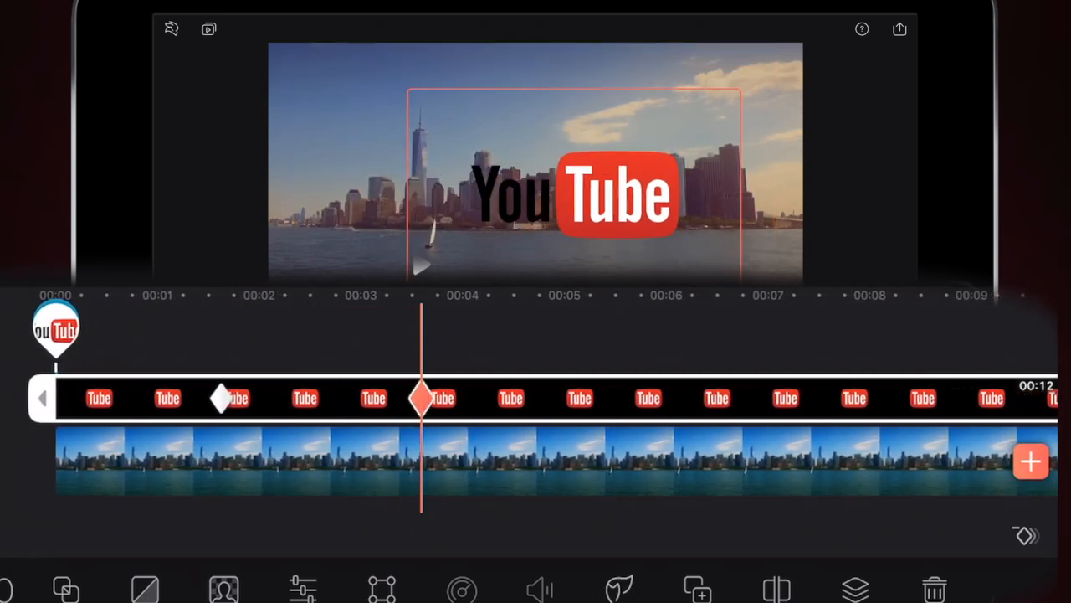
drag(577, 188, 707, 108)
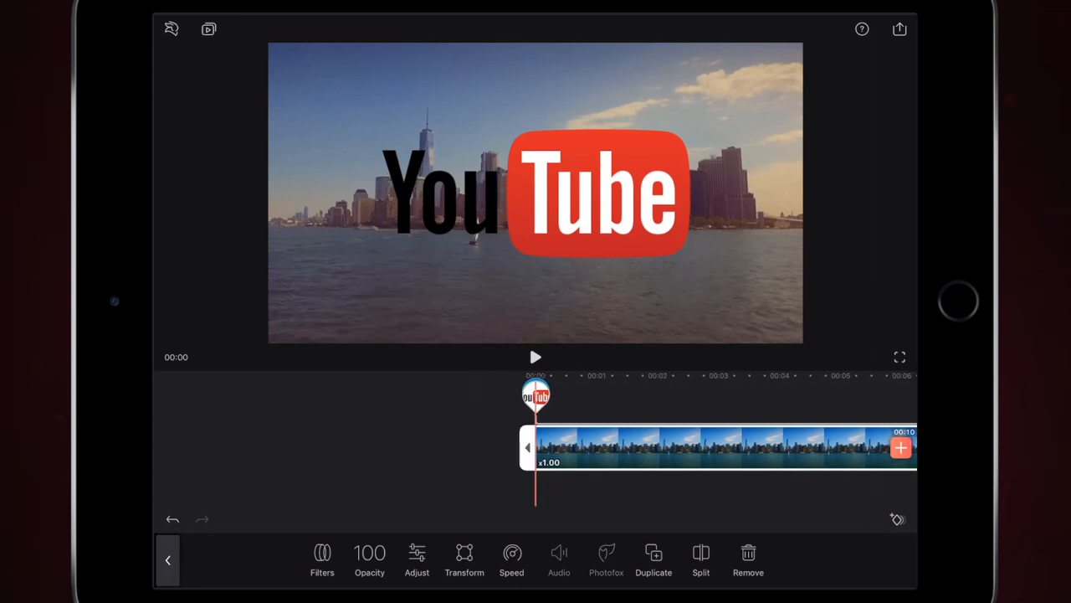
Play the project to check the logo shrinking toward the top-right, then pause.
click(535, 357)
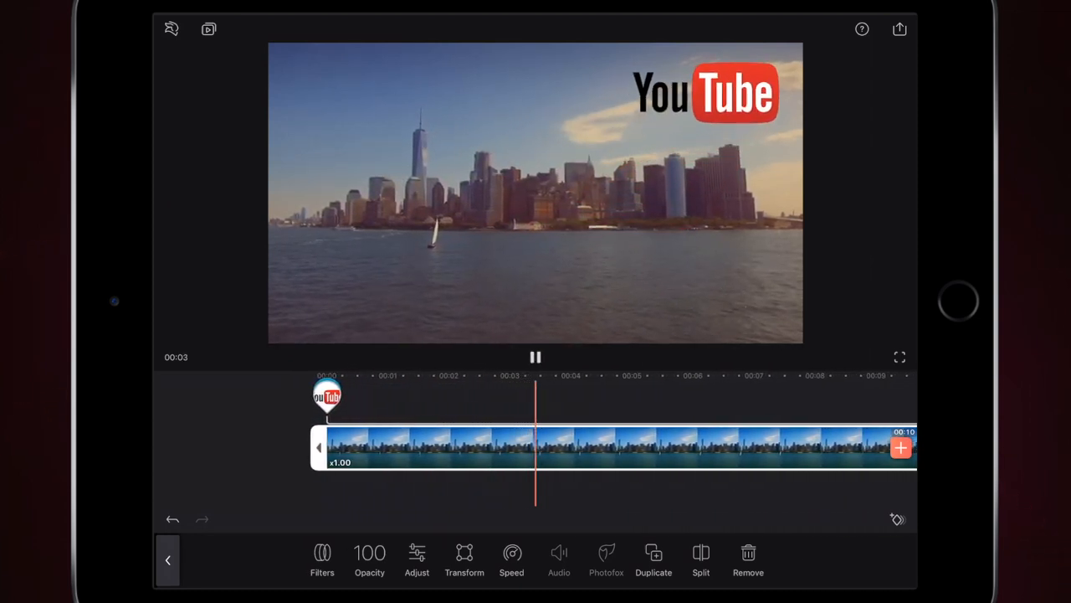
click(724, 92)
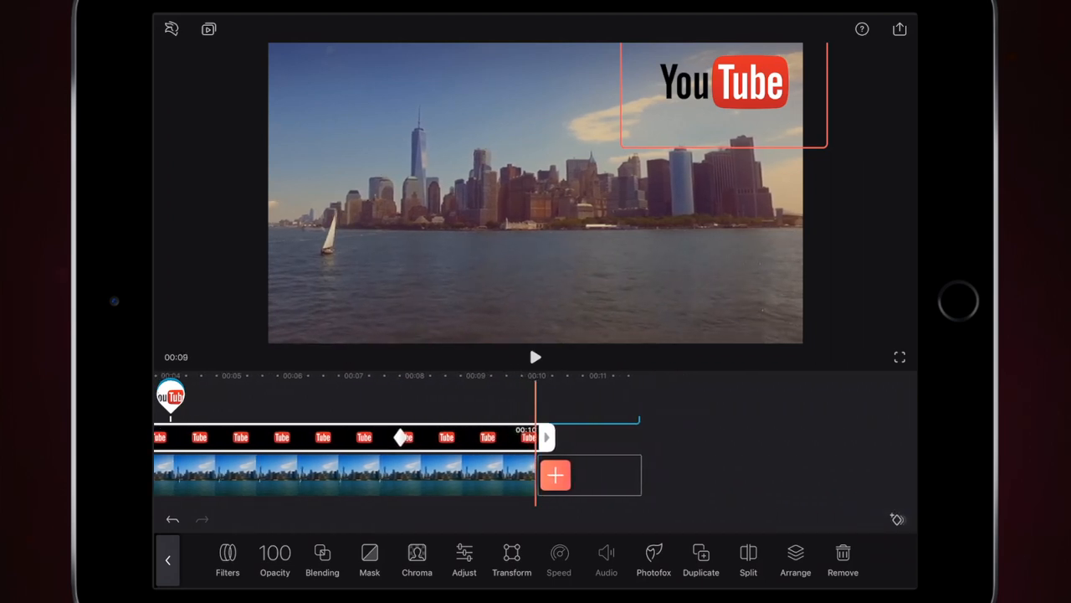
Drag the logo back to the centre at full size and replay from the start.
drag(724, 92, 557, 174)
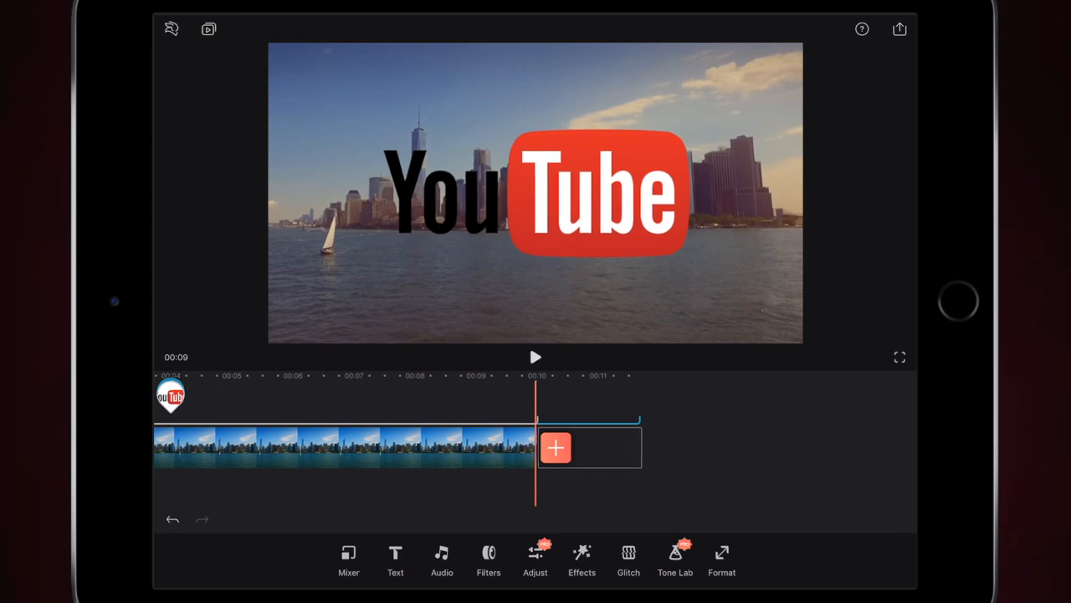
click(343, 447)
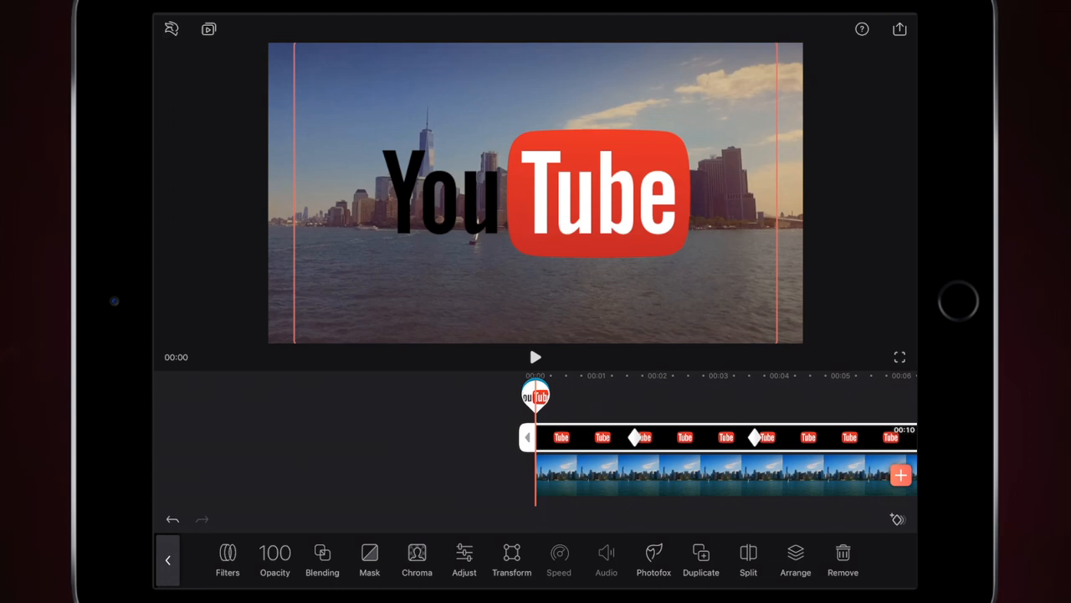
click(535, 357)
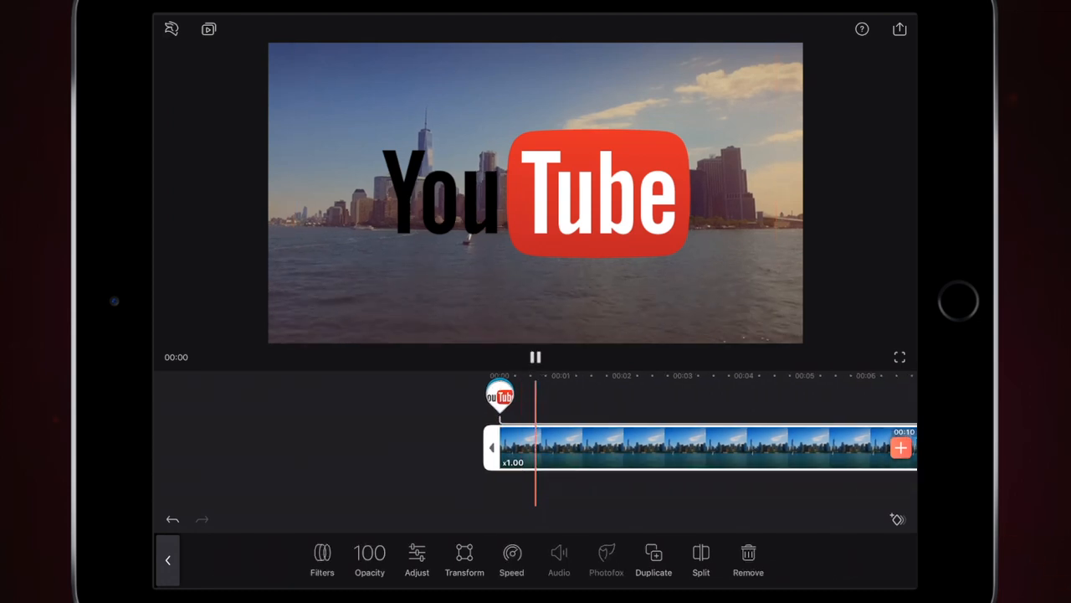